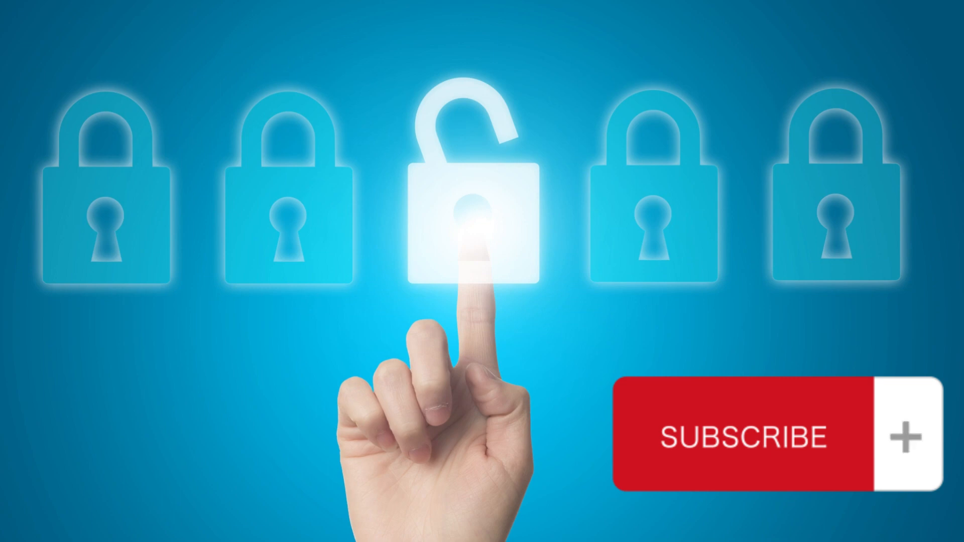
pyautogui.click(906, 438)
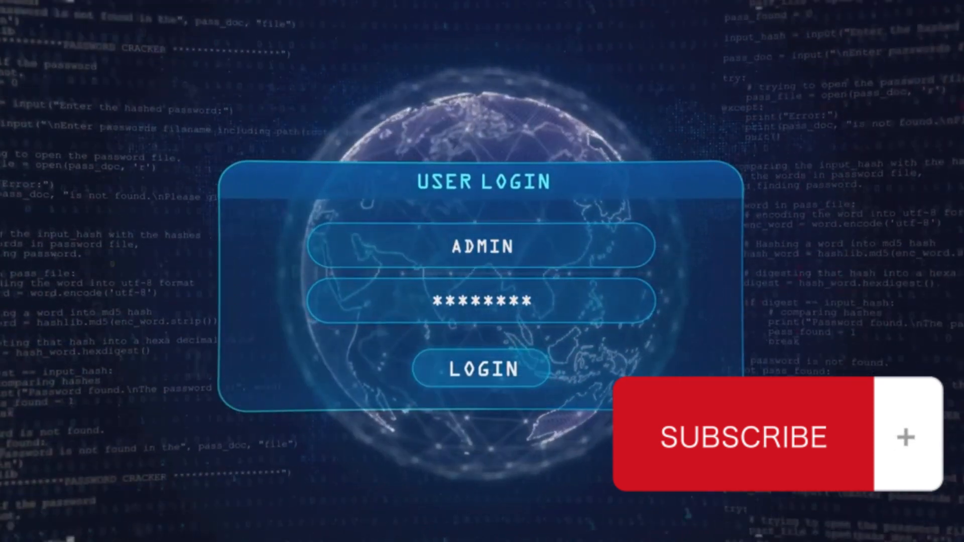
pyautogui.click(480, 369)
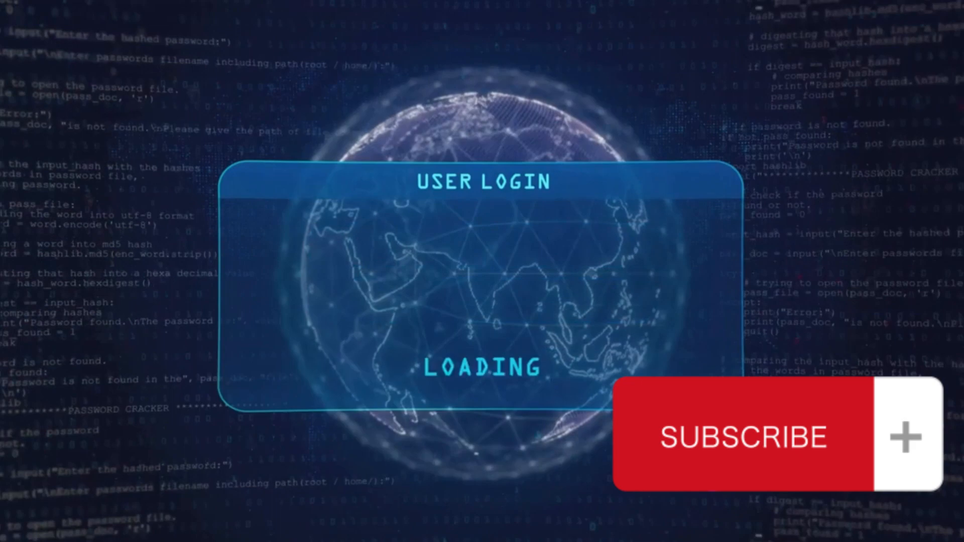